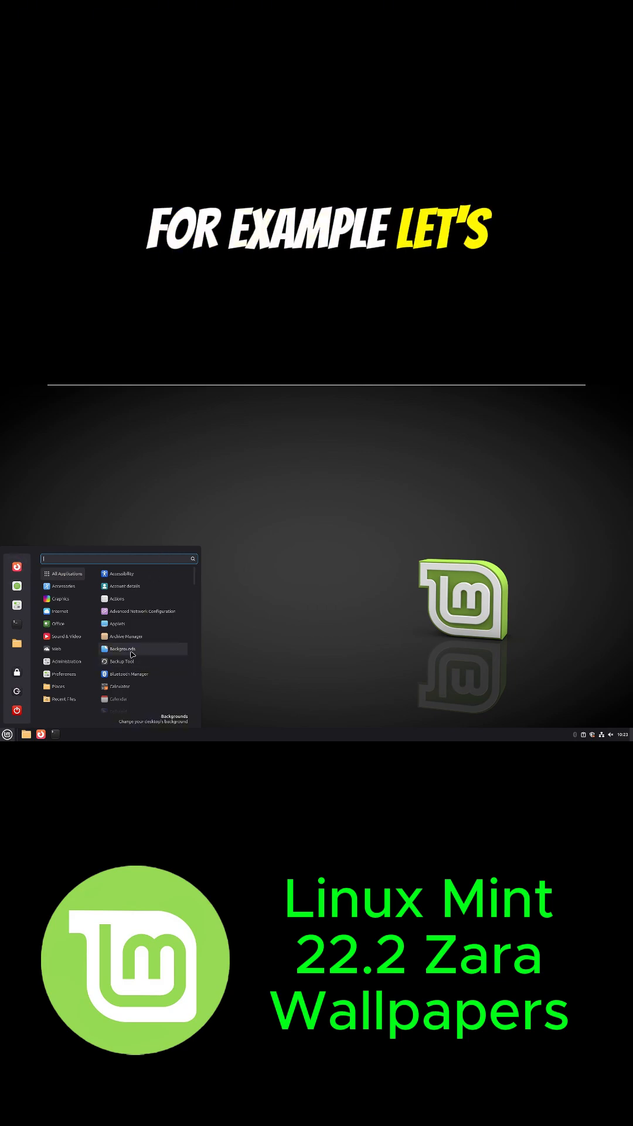
Launch the Backgrounds settings tool from the Cinnamon menu
left_click(119, 648)
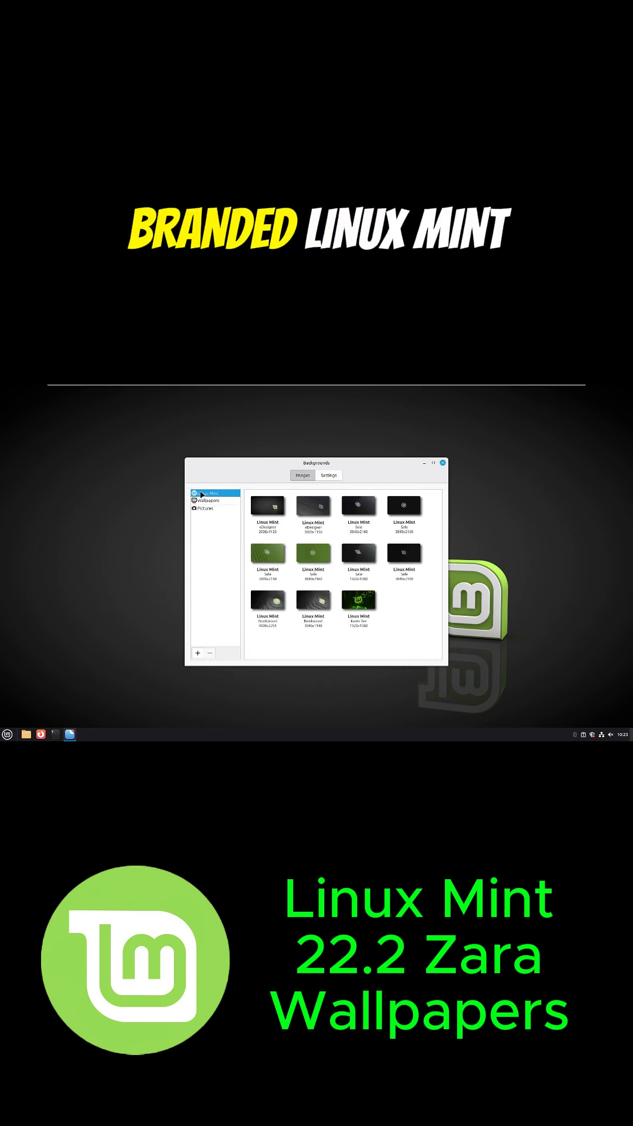
Browse the Wallpapers collection, then the empty Pictures folder
left_click(207, 501)
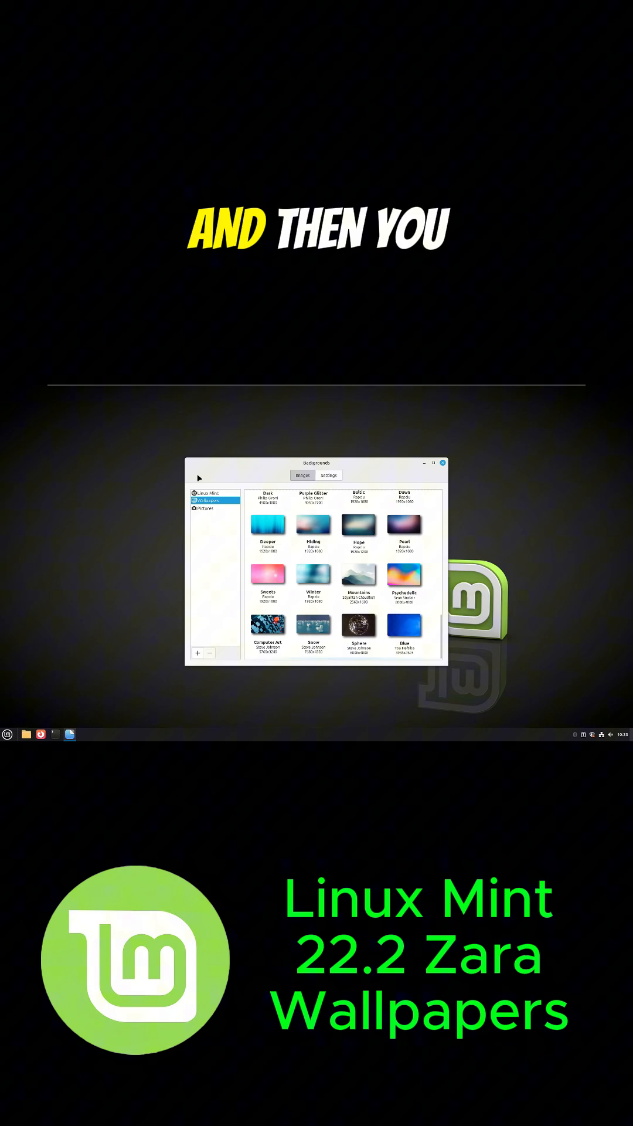
left_click(209, 508)
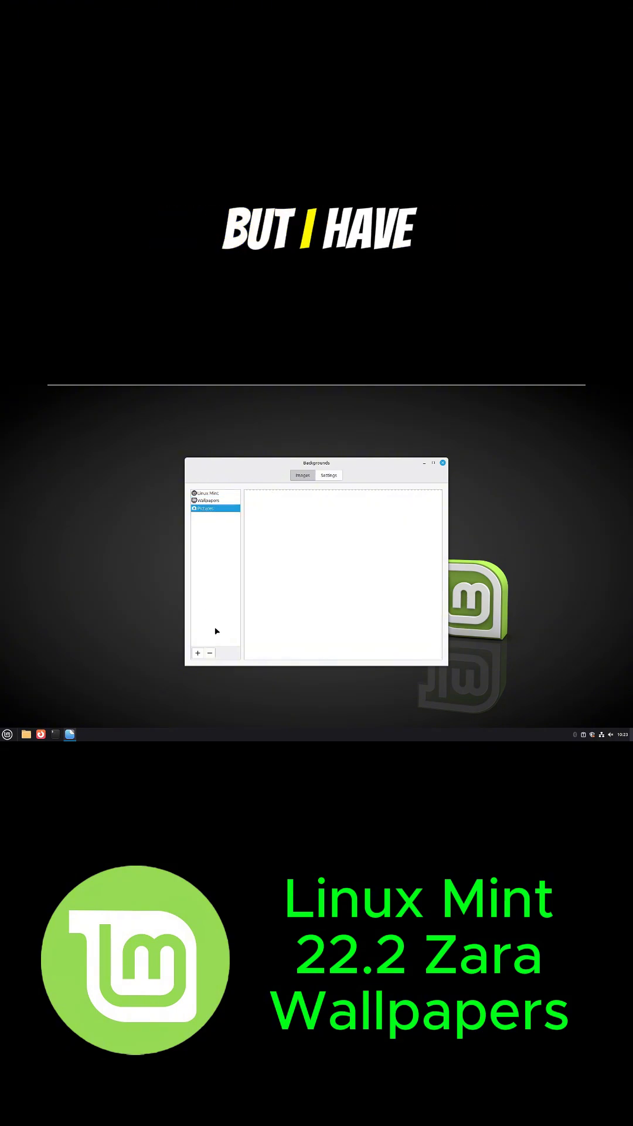
mouse_move(197, 653)
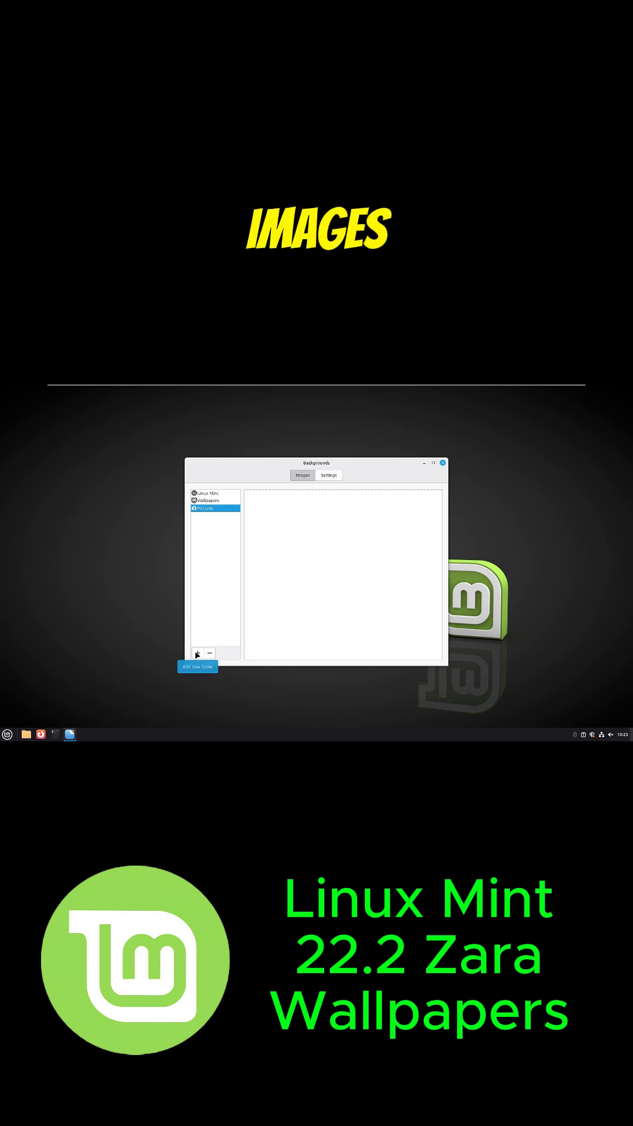
Add the Downloads folder with its three Matrix images as a background source
left_click(196, 653)
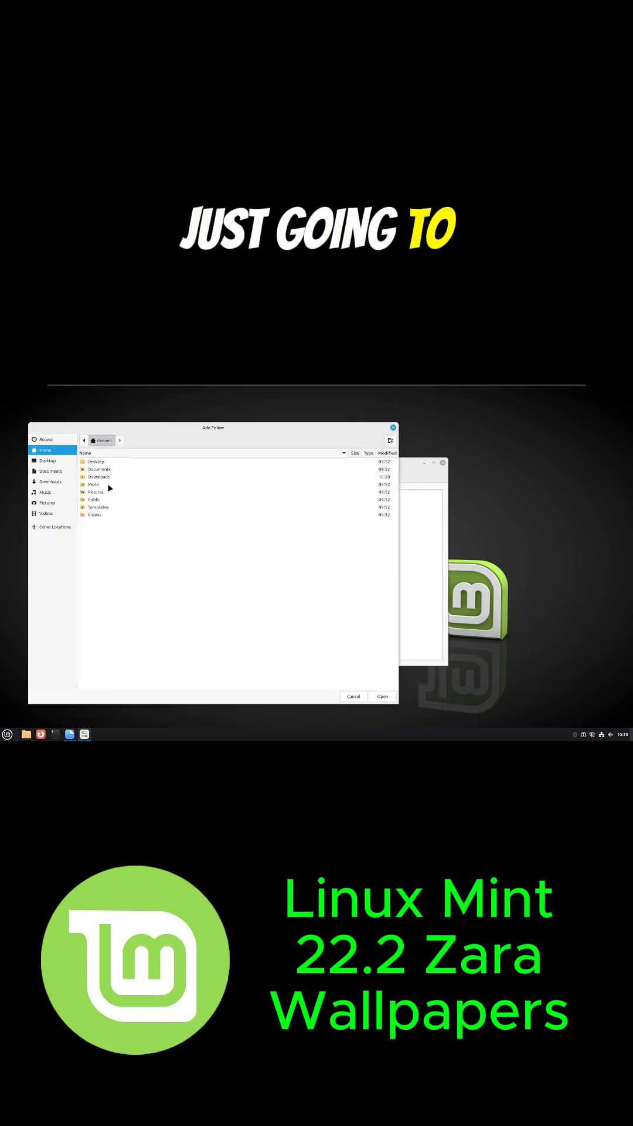
left_click(97, 477)
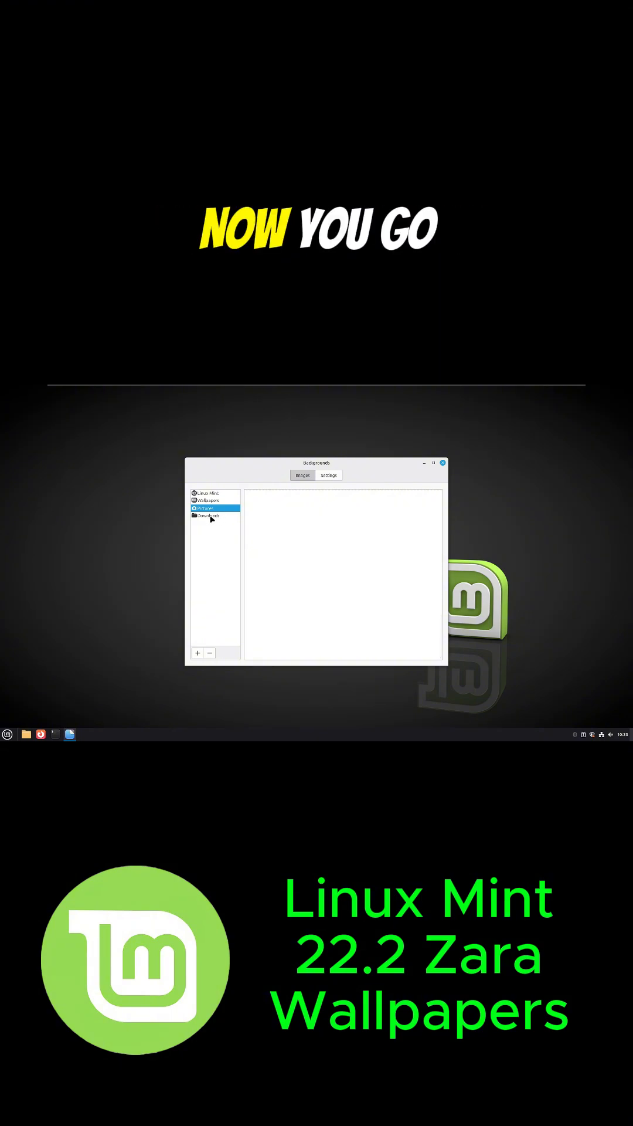
left_click(208, 516)
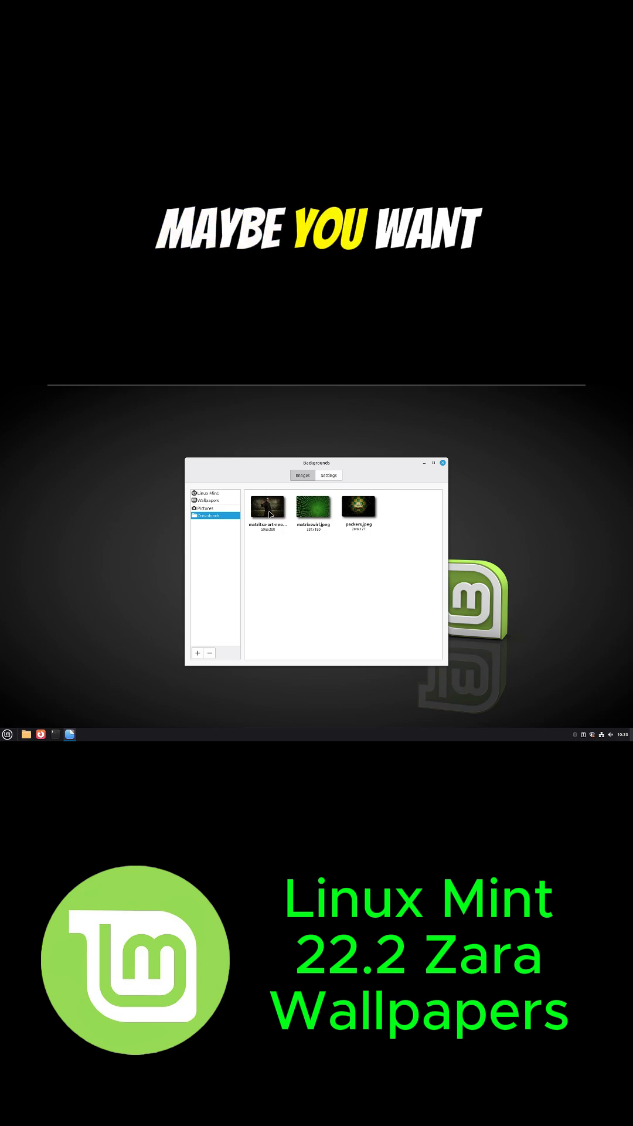
left_click(327, 475)
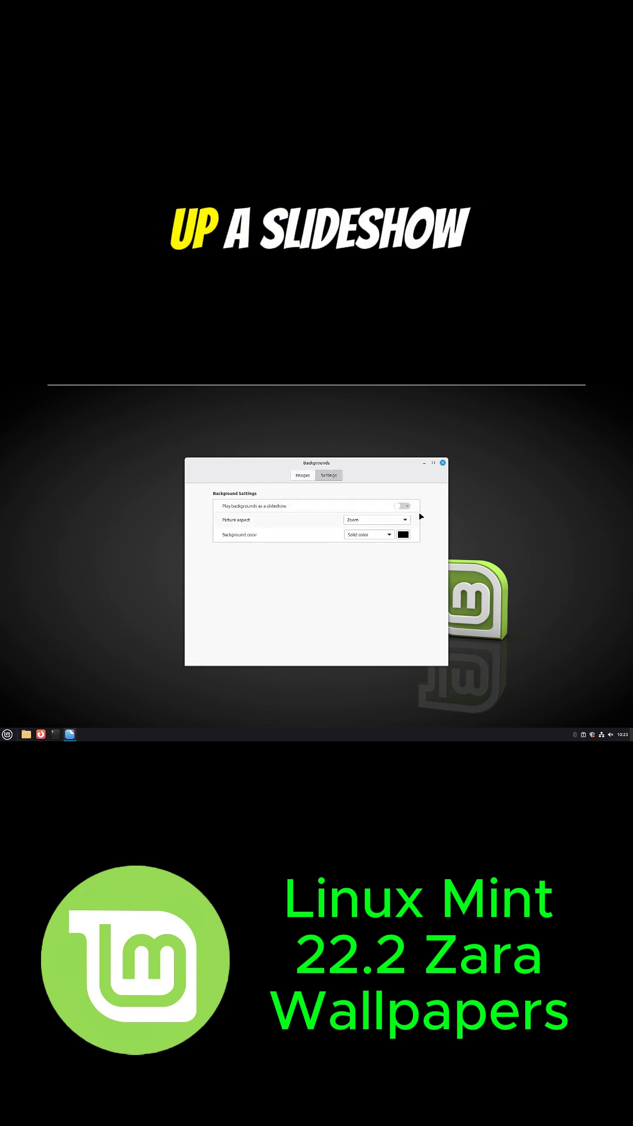
Turn on slideshow playback and set the picture aspect to Zoom
left_click(402, 506)
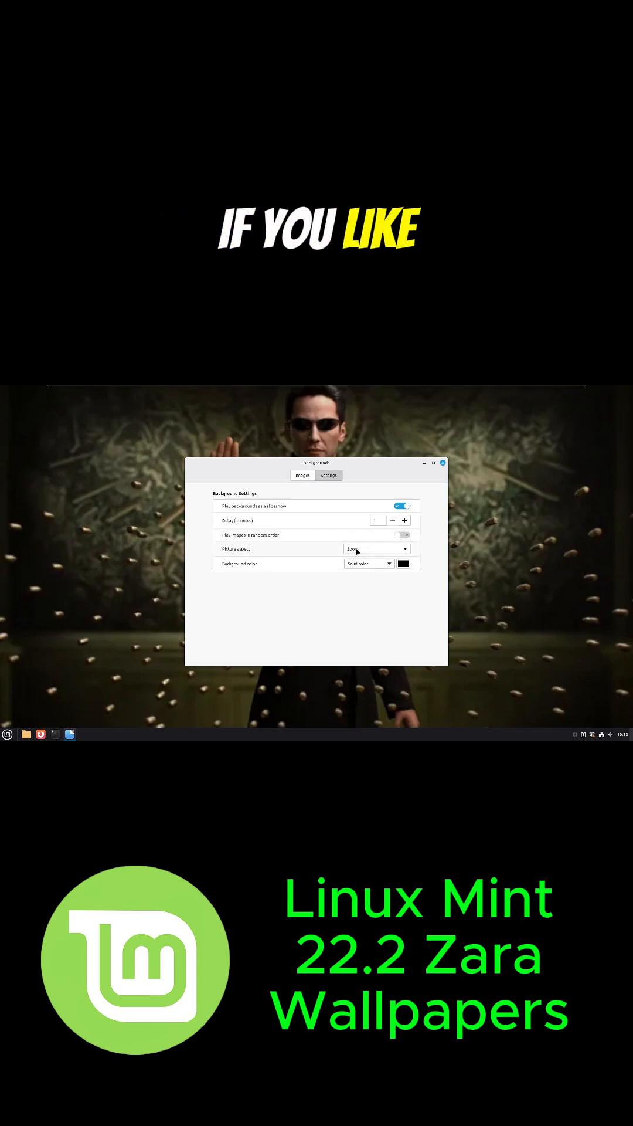
left_click(376, 549)
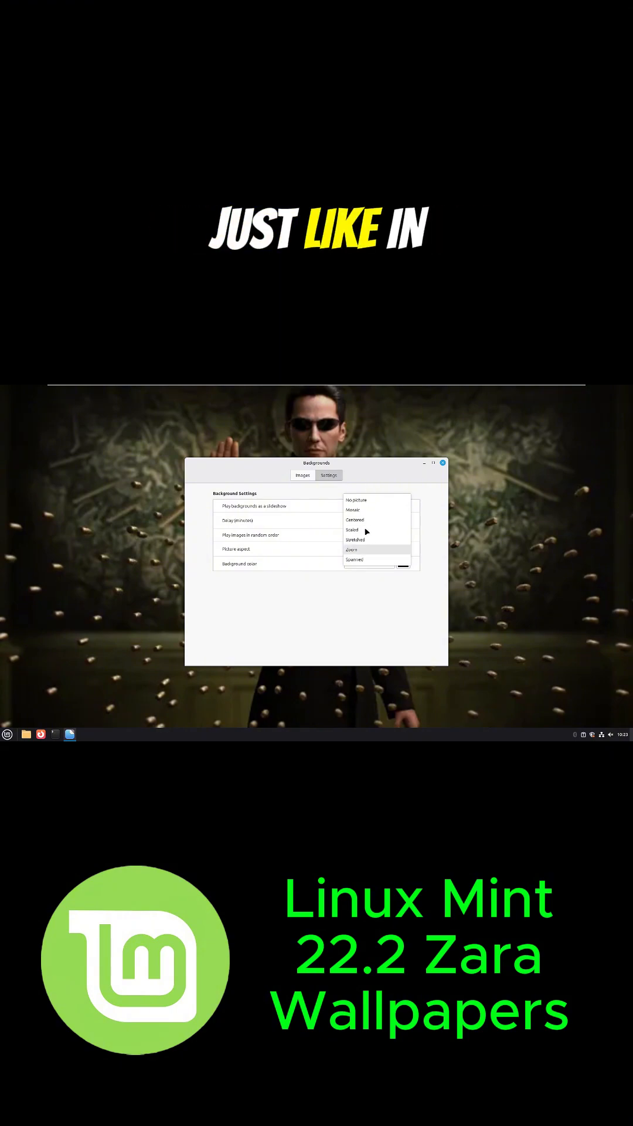
left_click(352, 549)
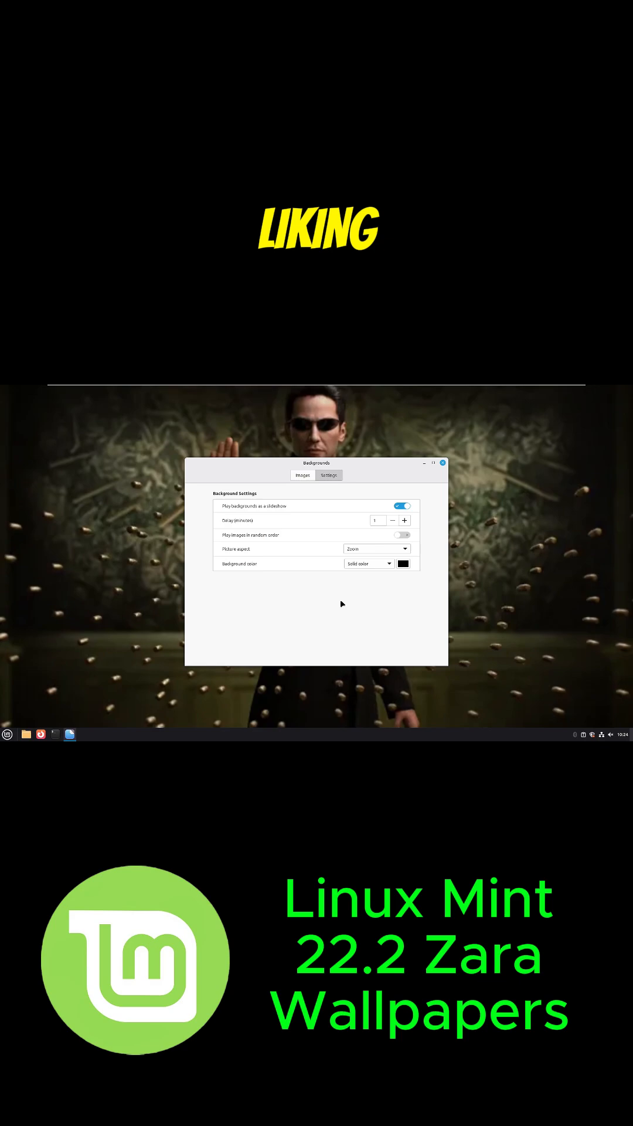